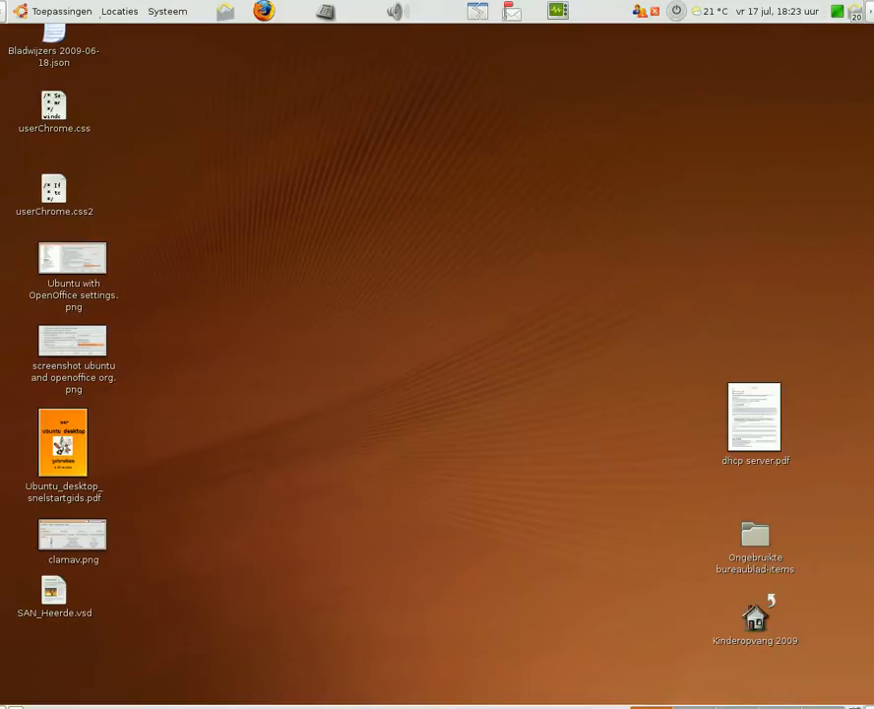
Step: Launch OpenOffice.org Tekstverwerker from the Toepassingen > Kantoor menu with a blank document
click(61, 12)
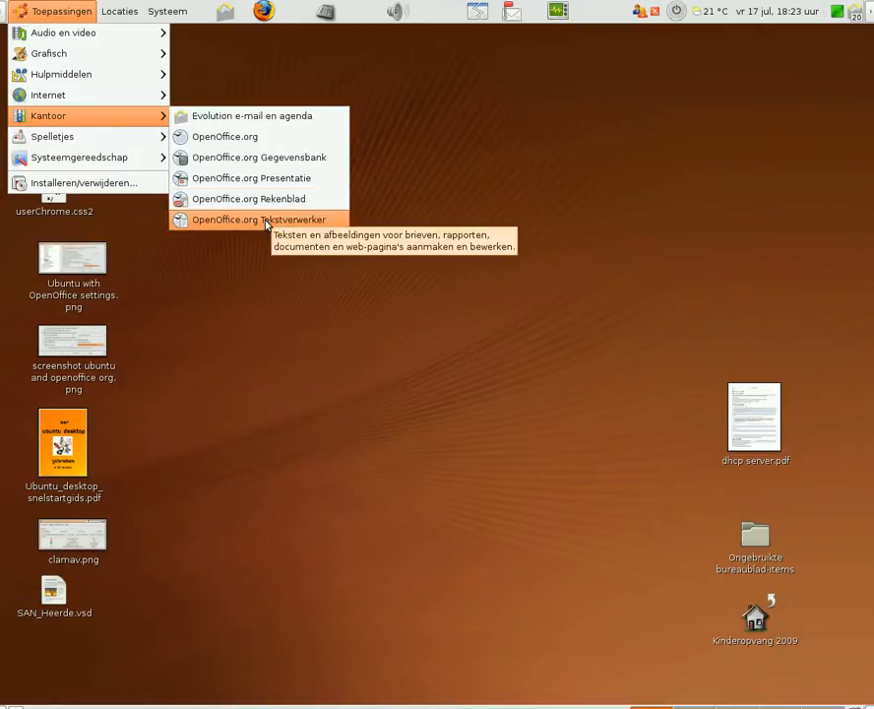
click(260, 219)
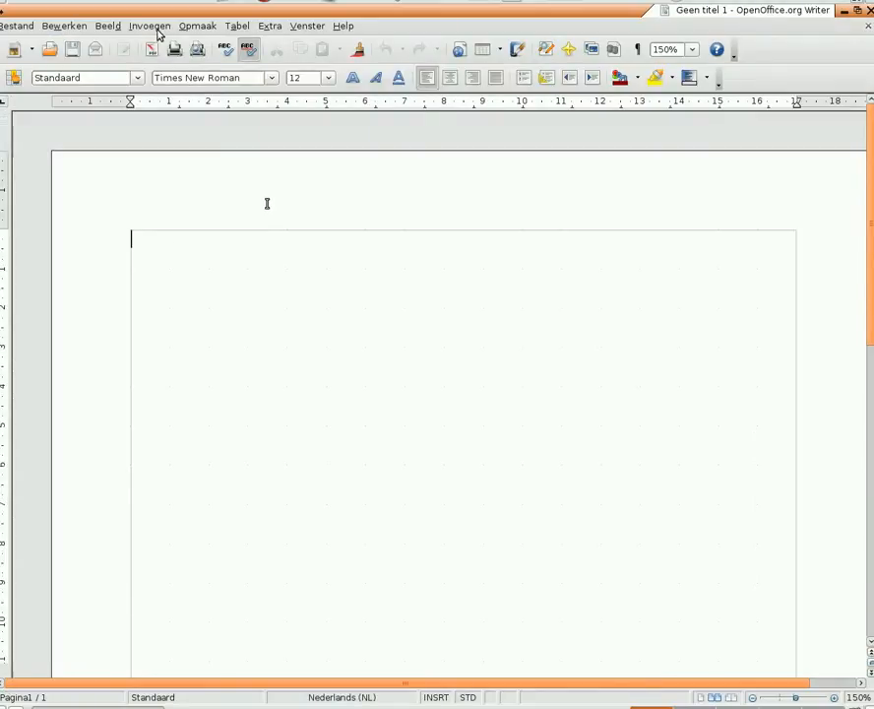
click(148, 24)
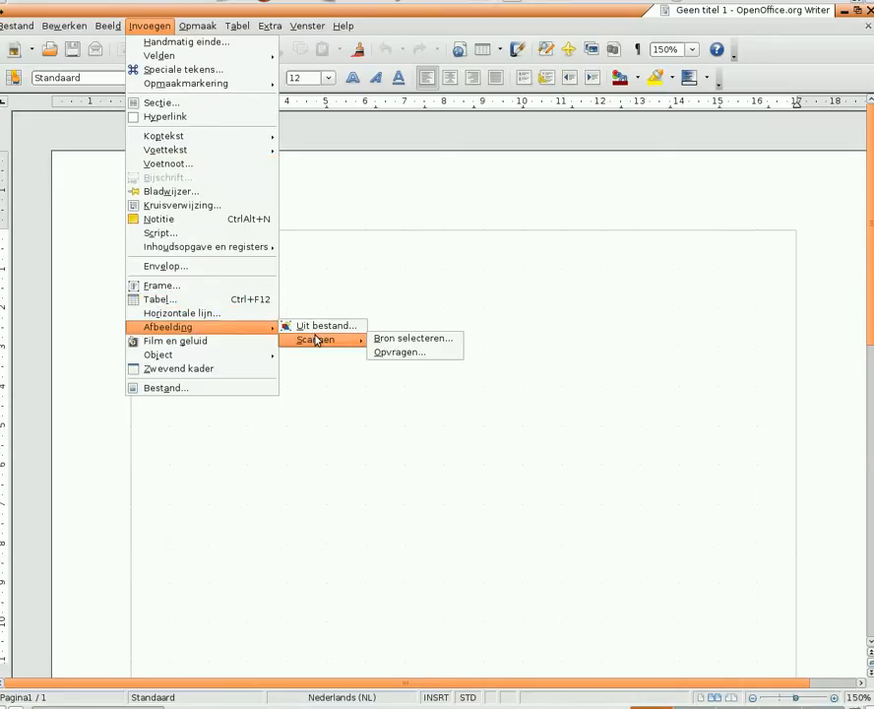
mouse_move(414, 339)
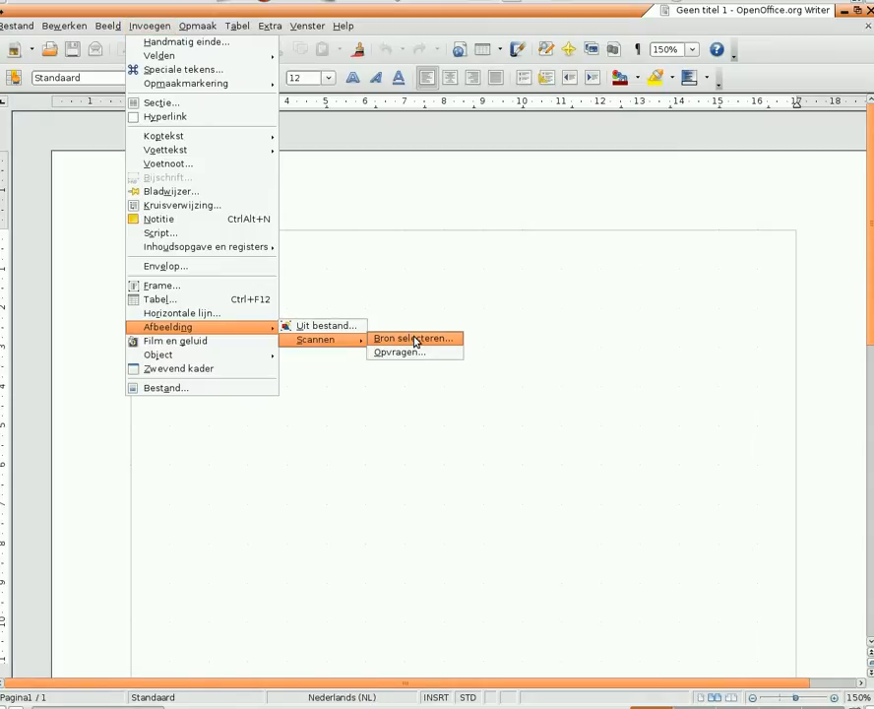
click(393, 350)
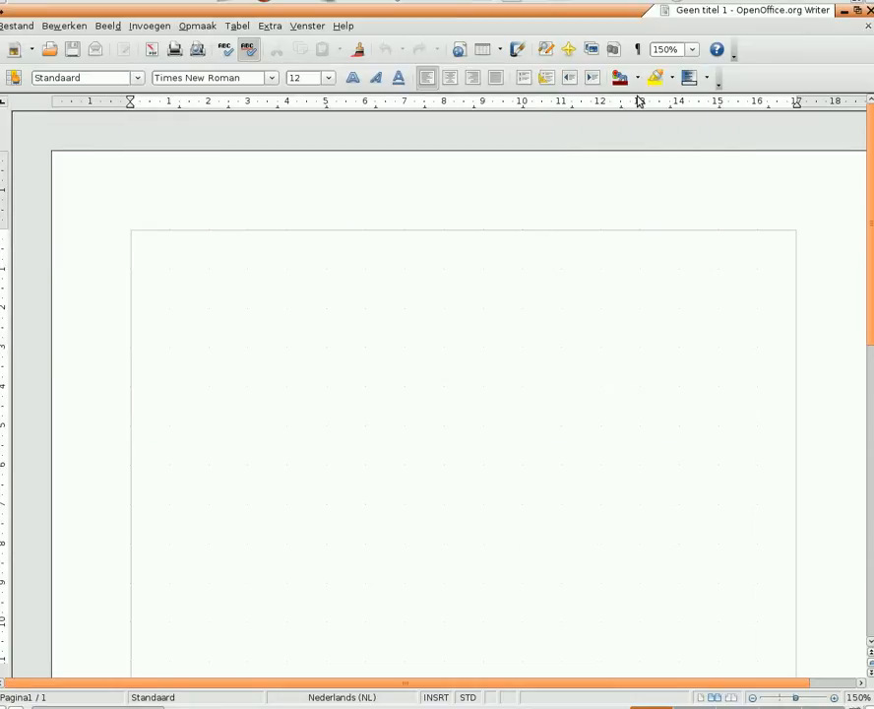
click(171, 25)
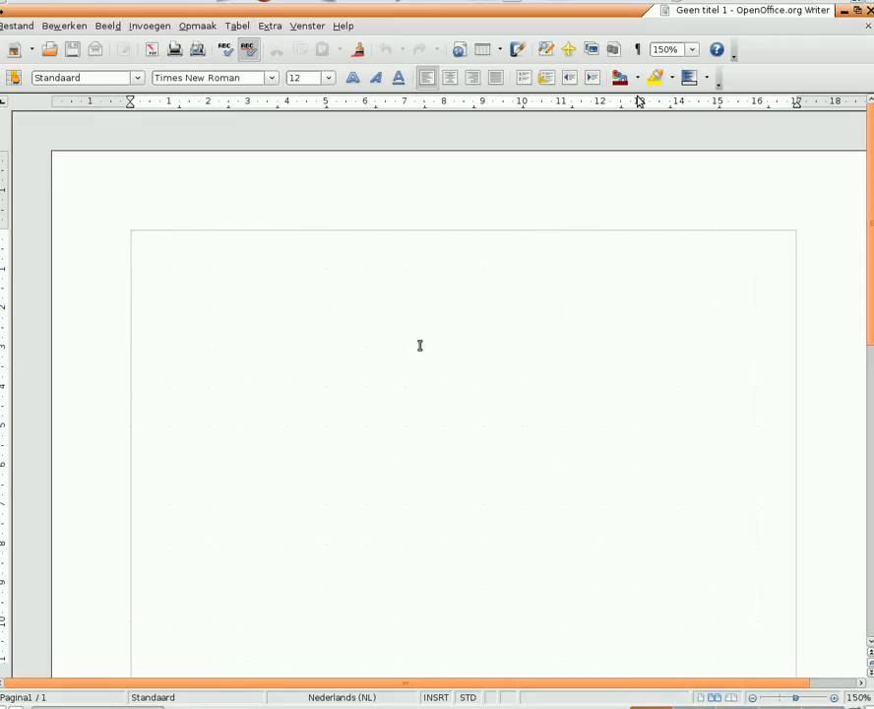
click(134, 242)
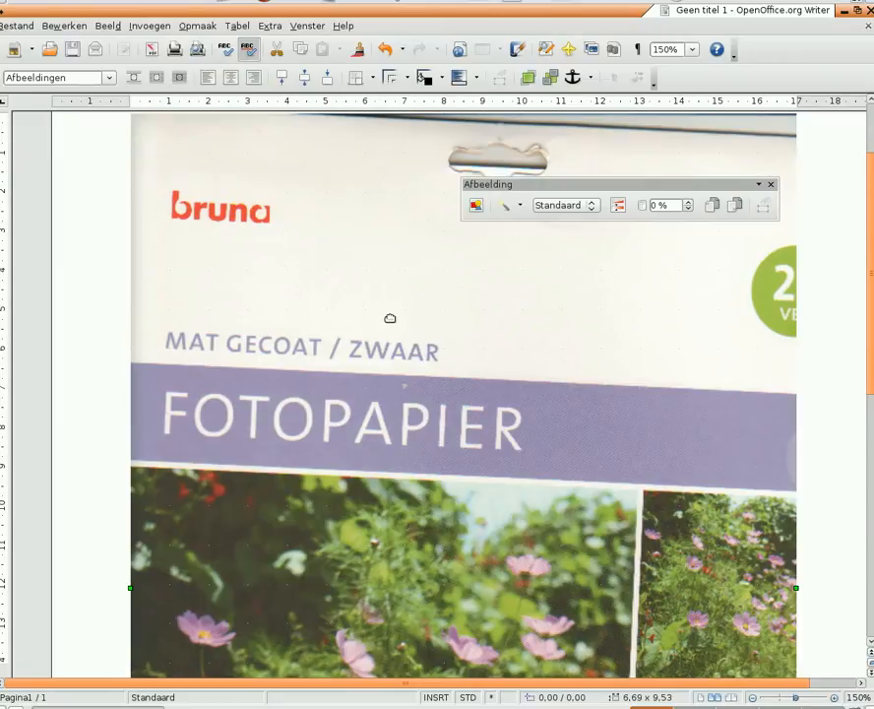
mouse_move(313, 254)
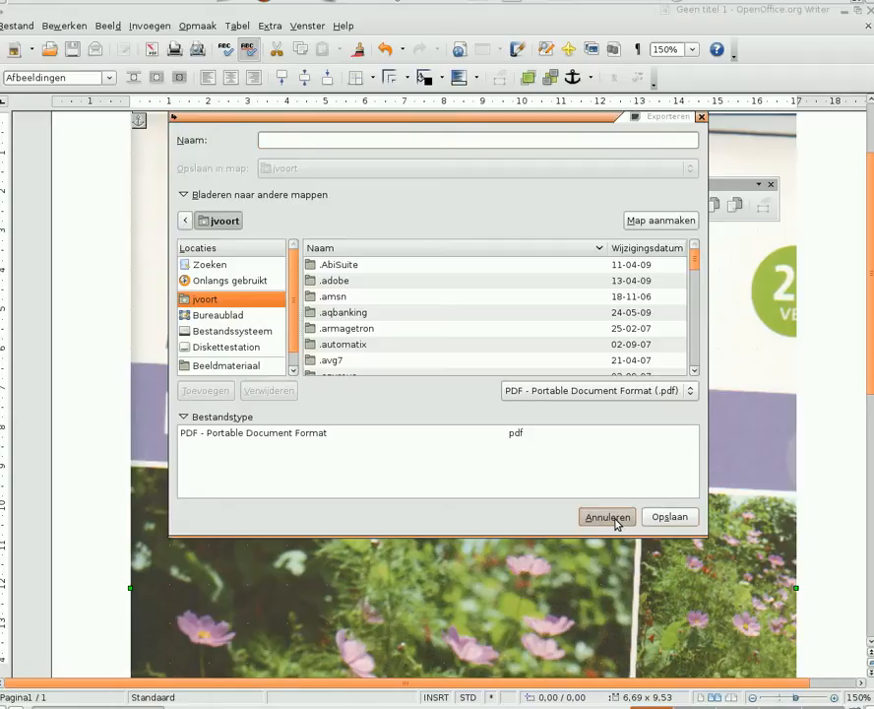
click(606, 516)
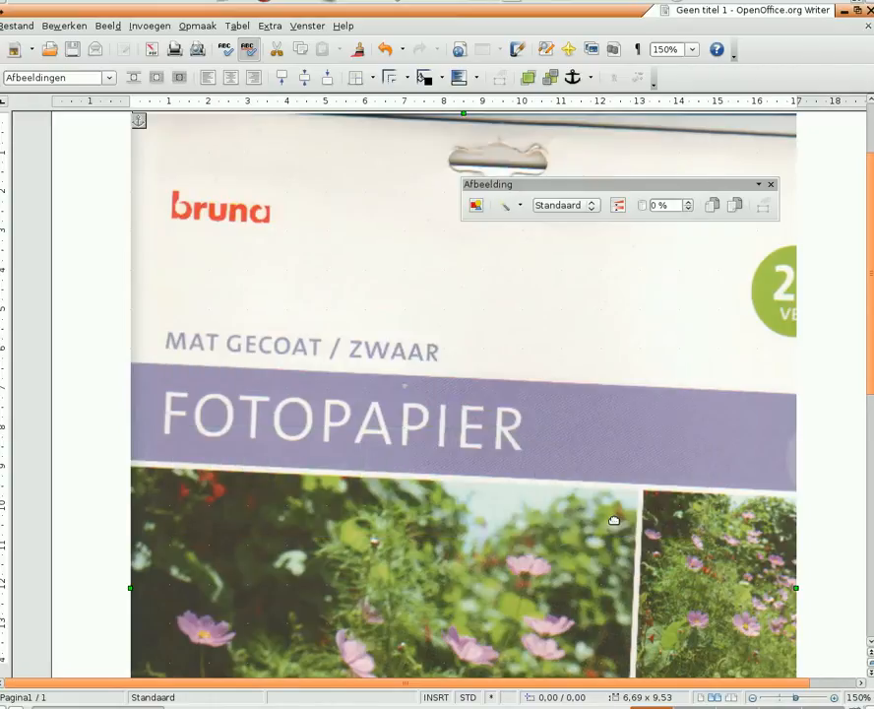